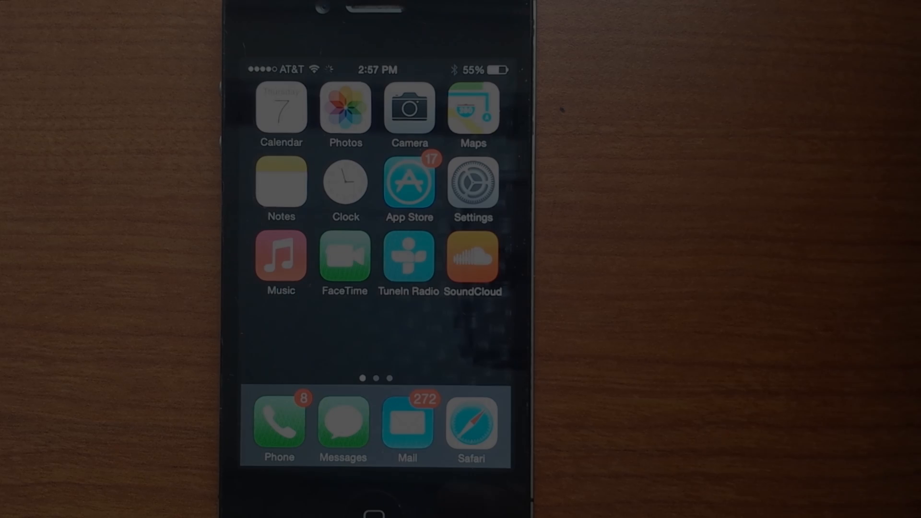
Search the App Store for 'owa for iphone' so the free Microsoft app is listed first.
left_click(409, 180)
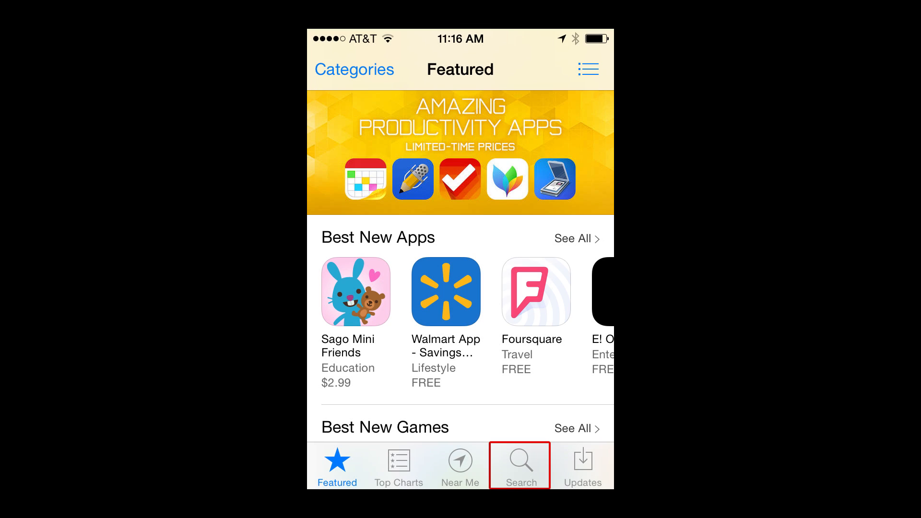
left_click(519, 465)
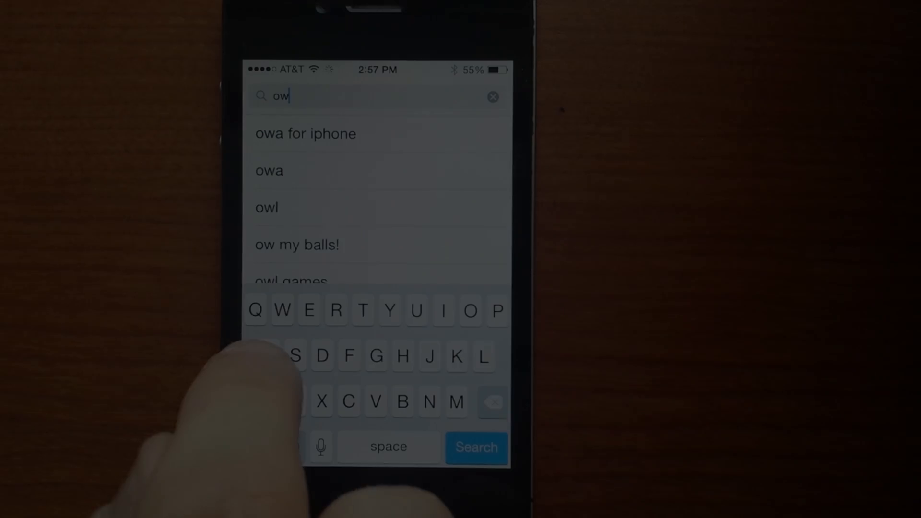
left_click(305, 134)
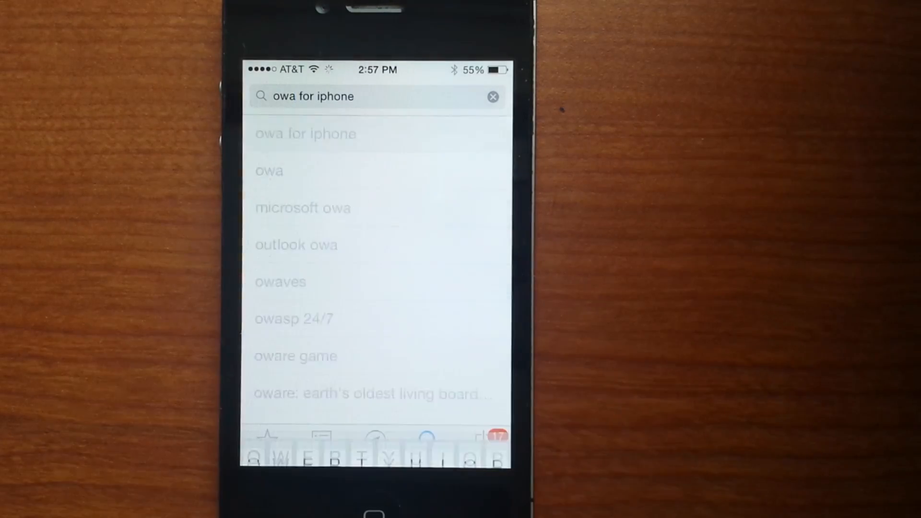
left_click(305, 134)
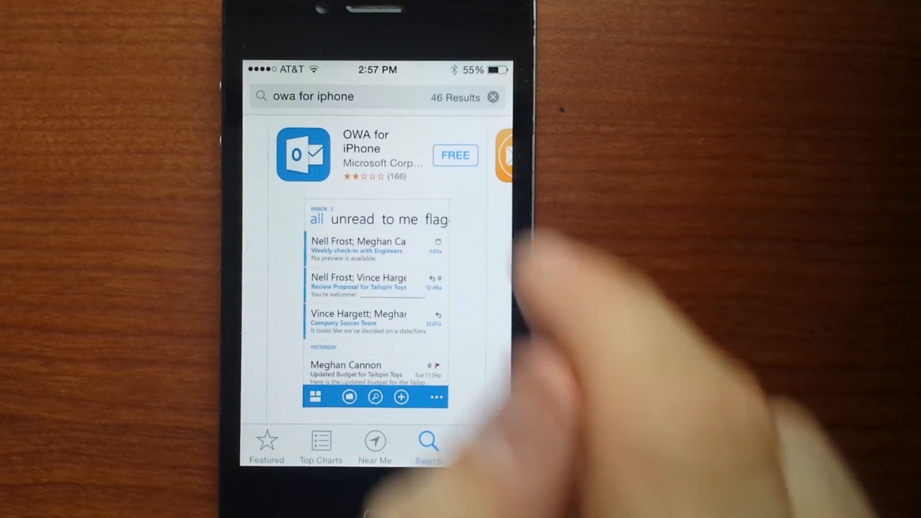
Install the free OWA for iPhone app, launch it, and sign in with email and password.
left_click(455, 156)
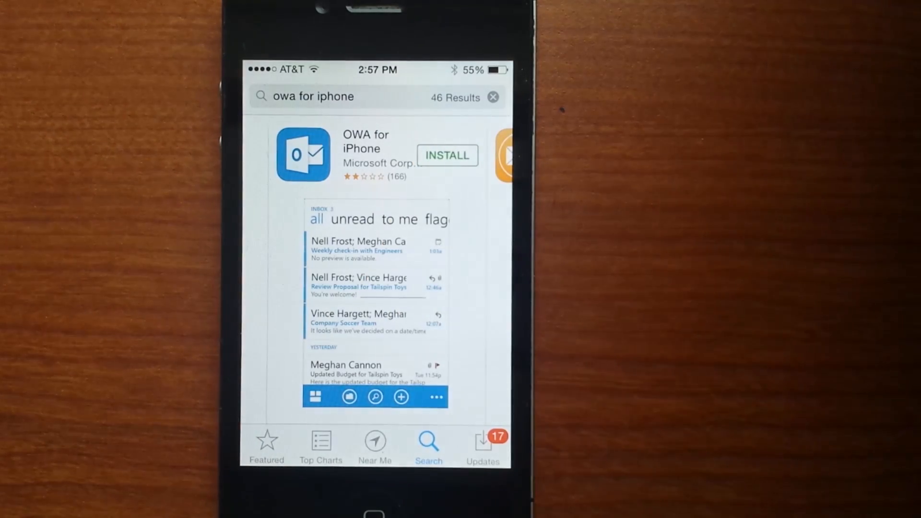
left_click(447, 155)
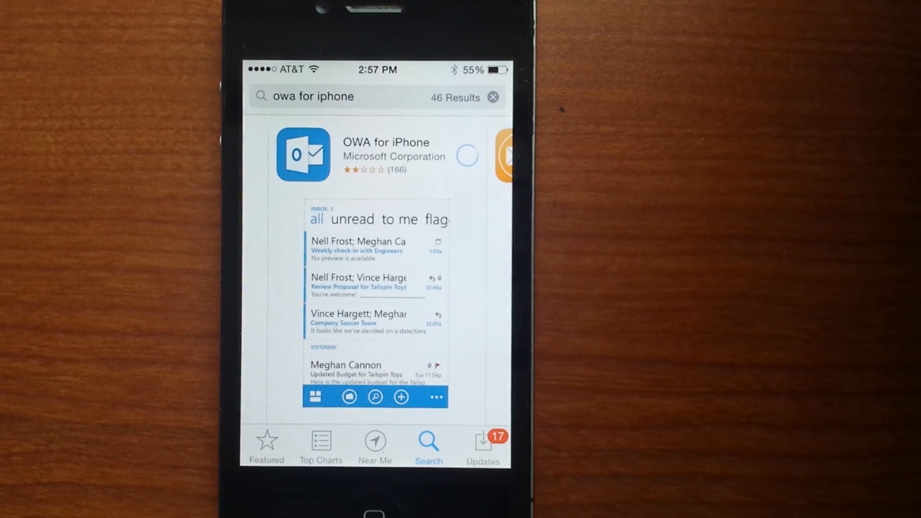
left_click(468, 155)
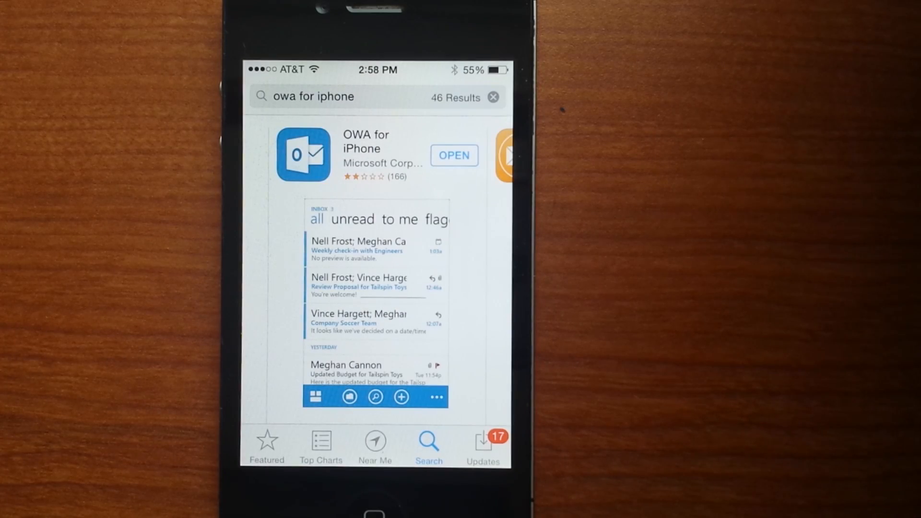
left_click(454, 156)
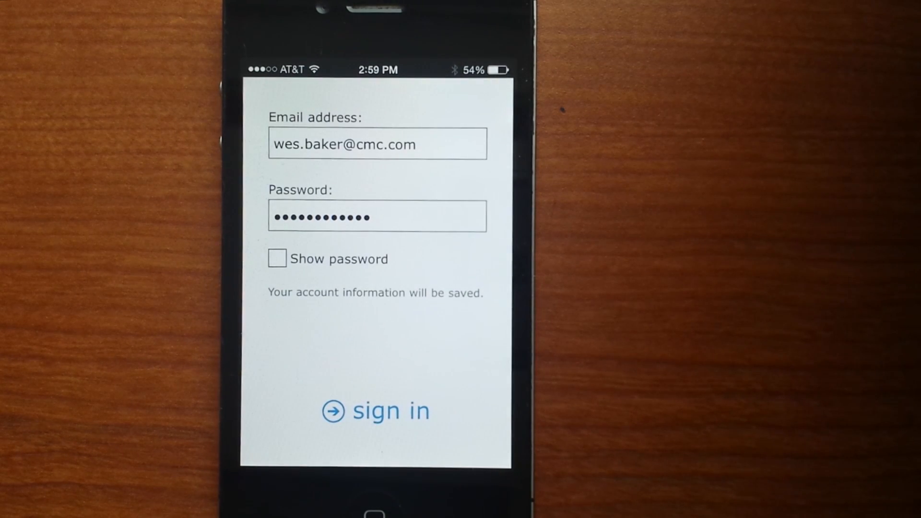
left_click(376, 411)
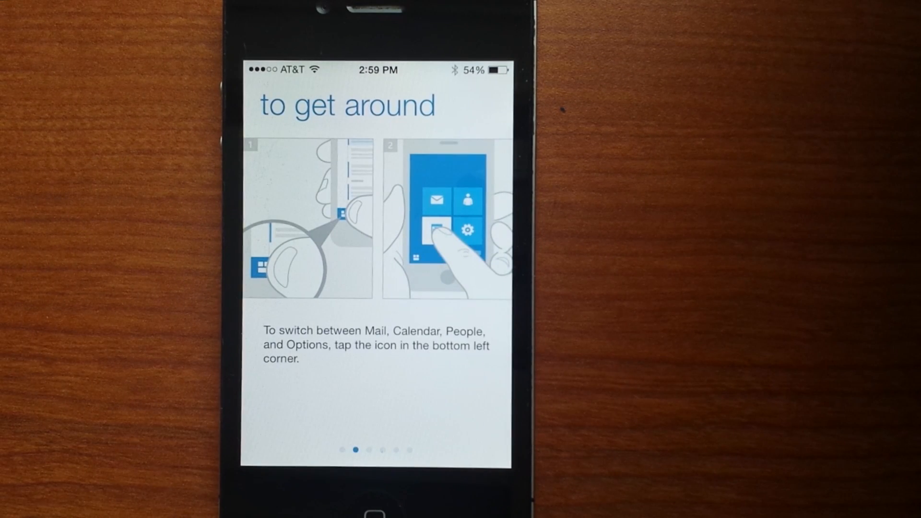
Swipe past the 'to get around' tutorial page until the push-notifications prompt shows.
scroll("left", 3)
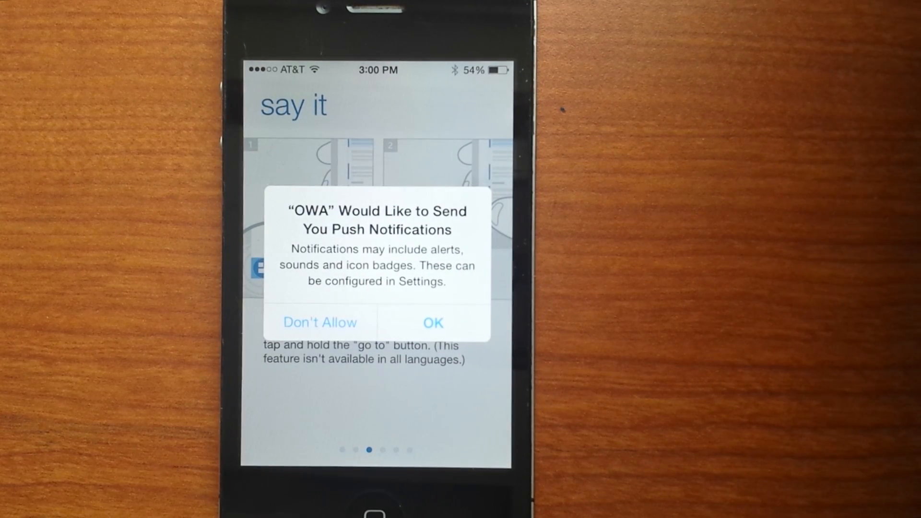
Allow OWA both push notifications and contacts access on the permission alerts.
left_click(433, 323)
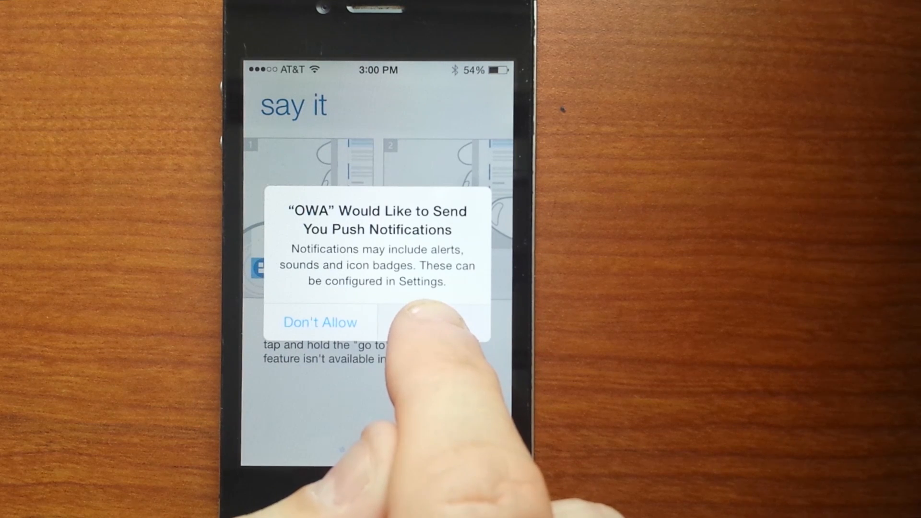
left_click(434, 322)
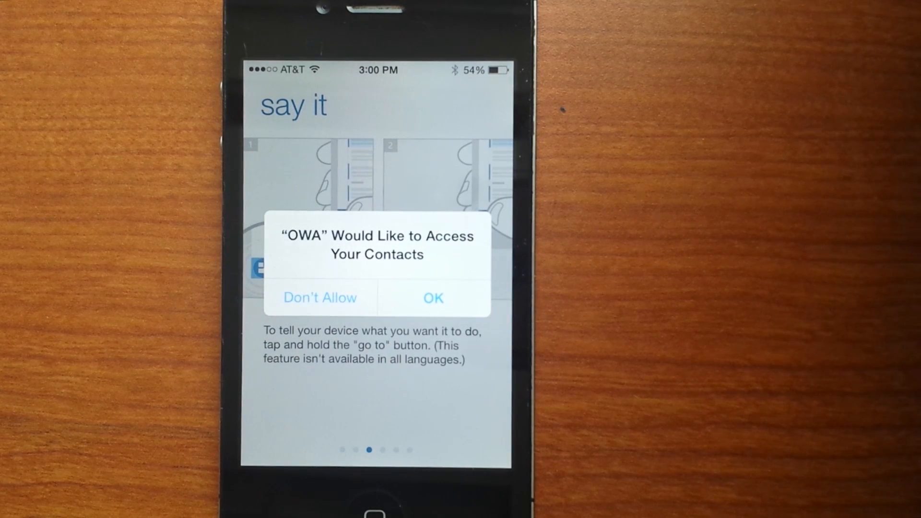
left_click(433, 297)
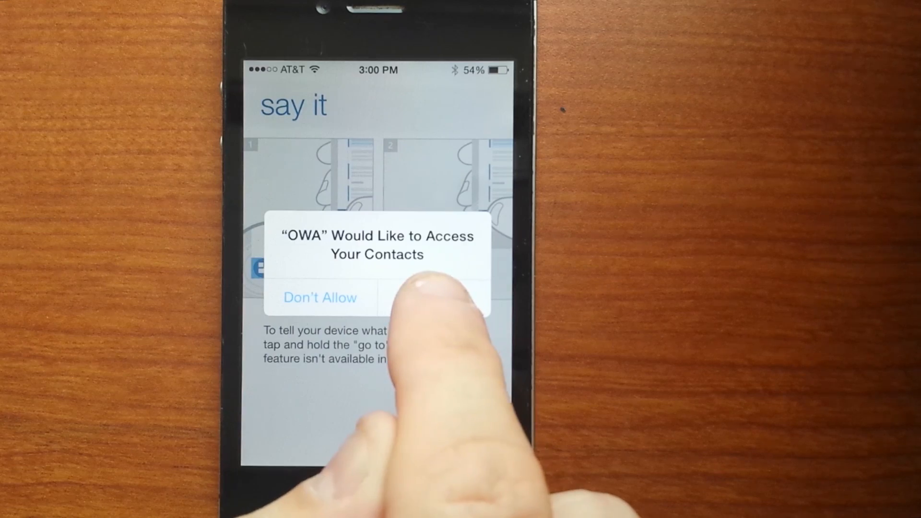